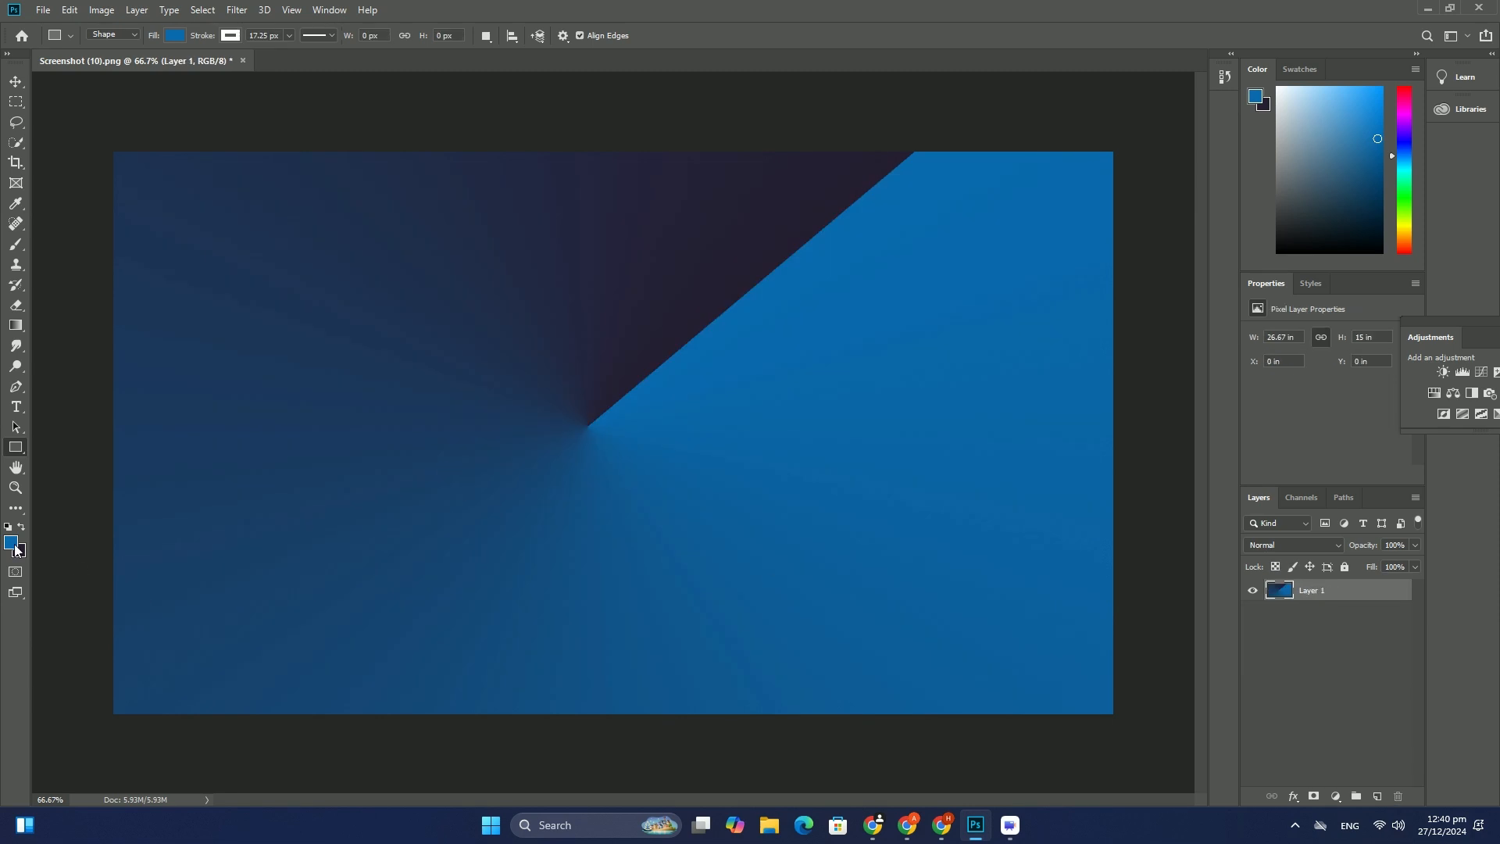
# Step: Pick a green foreground colour and fill the canvas with a green-to-dark-purple angle gradient
pyautogui.click(9, 543)
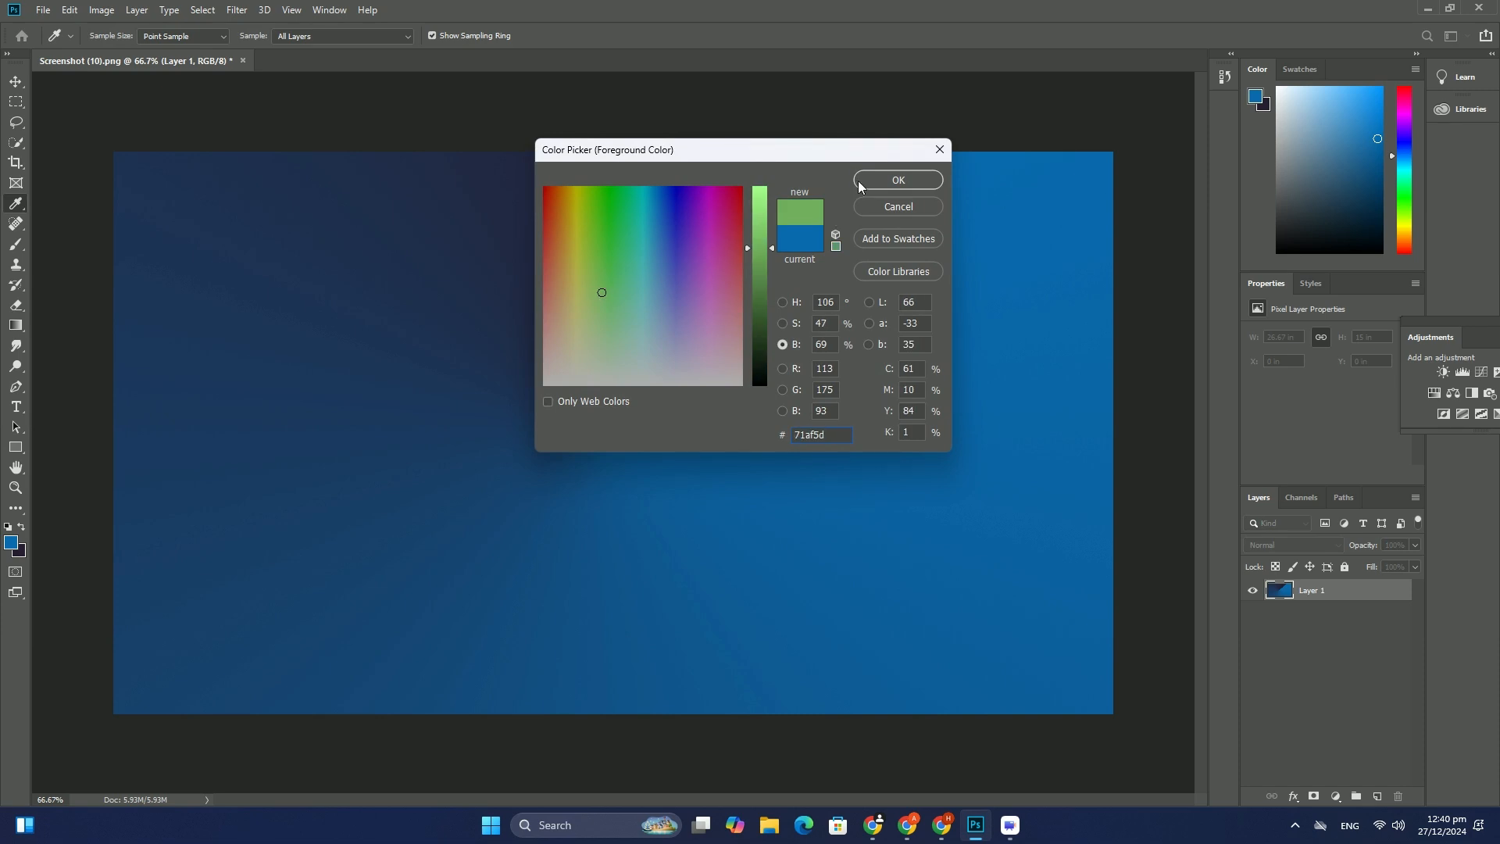
pyautogui.click(896, 180)
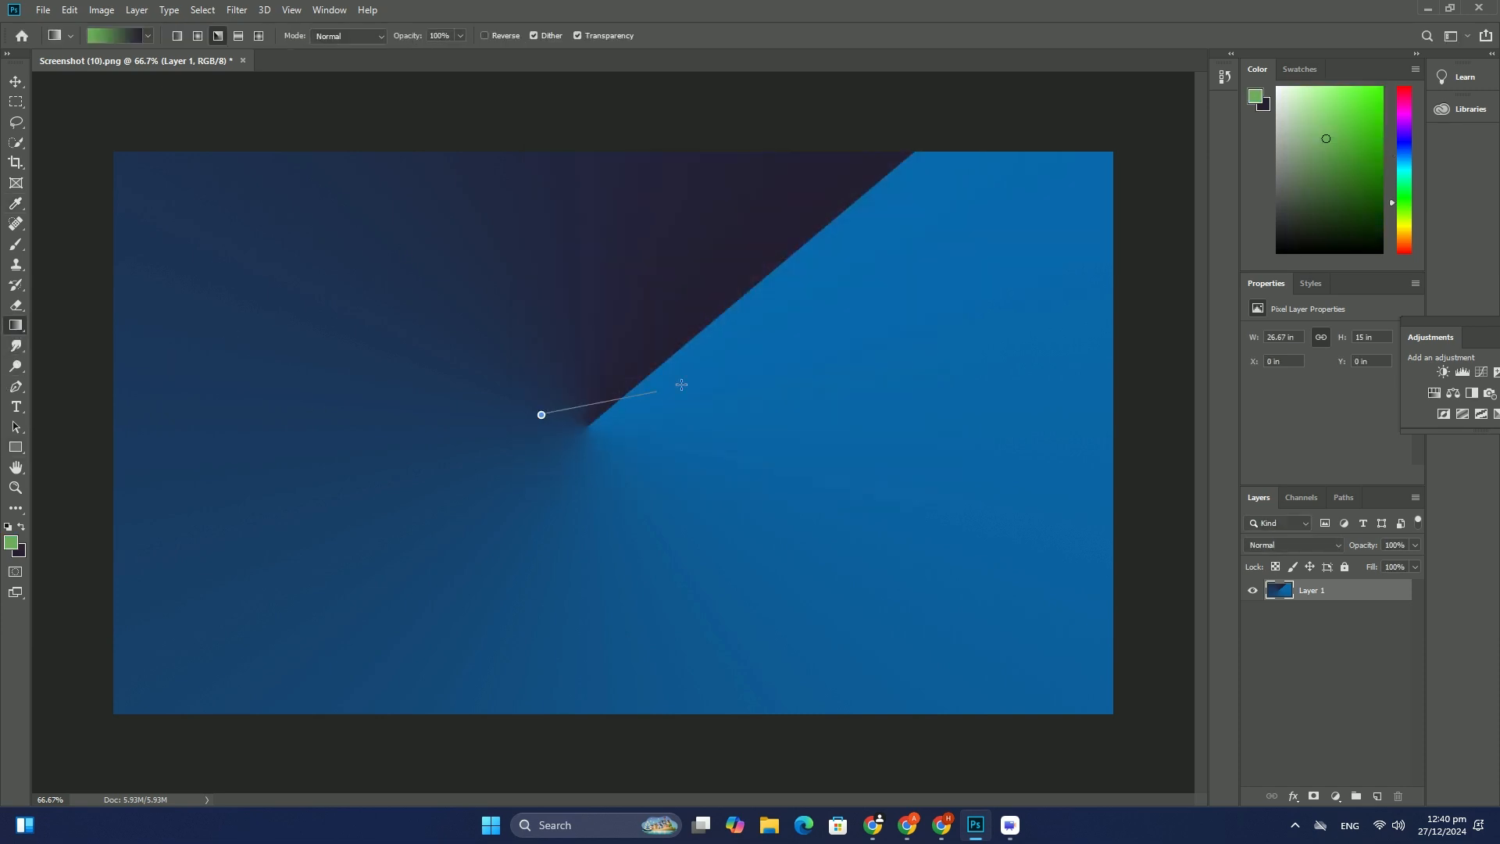
pyautogui.moveTo(541, 414); pyautogui.dragTo(681, 384)
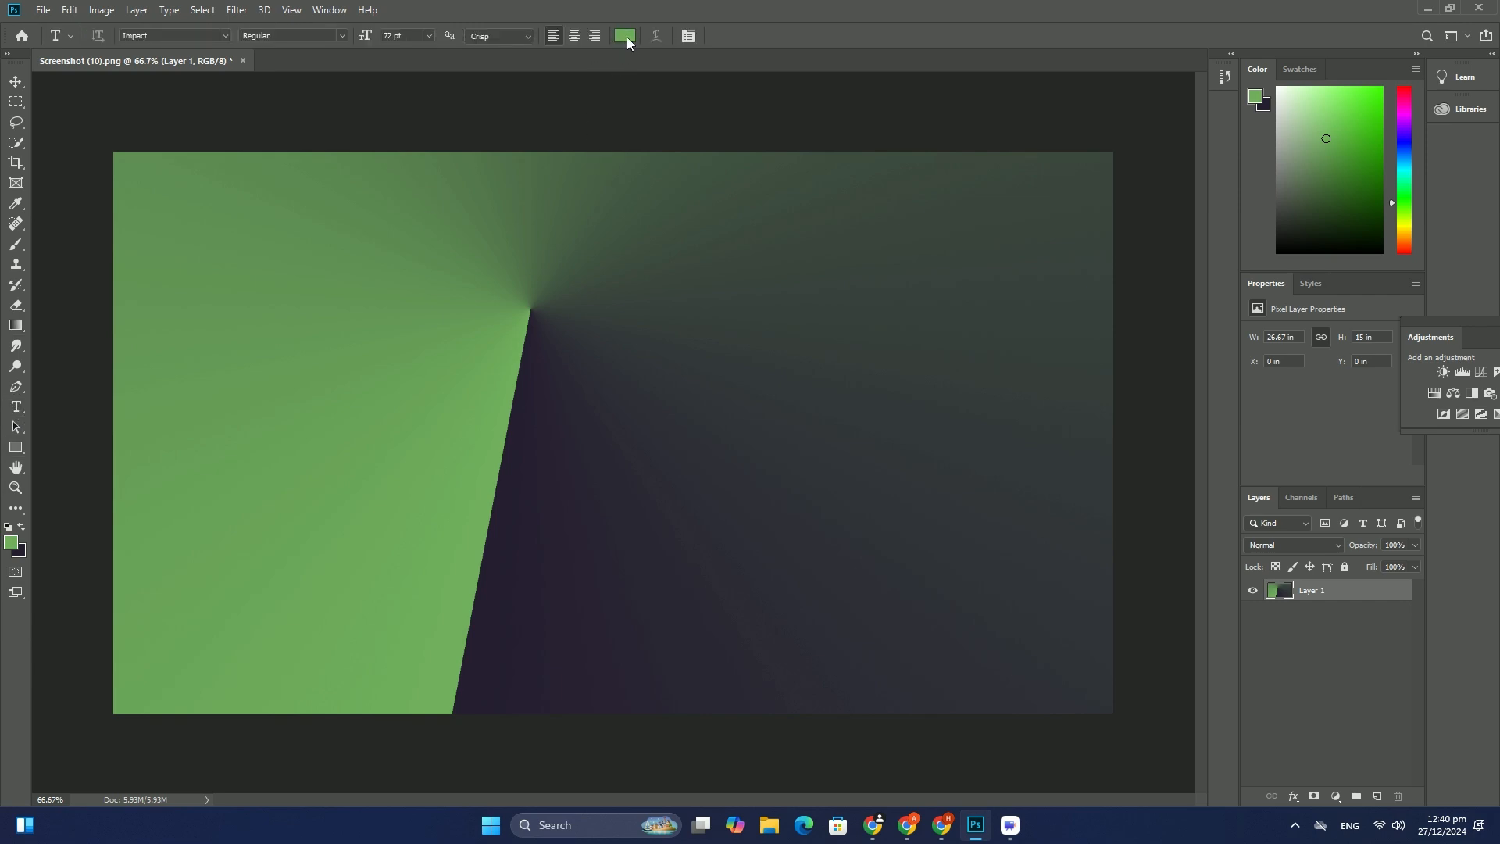
# Step: Add large blue Impact text 'SRSAFS' centred over the gradient background
pyautogui.click(623, 36)
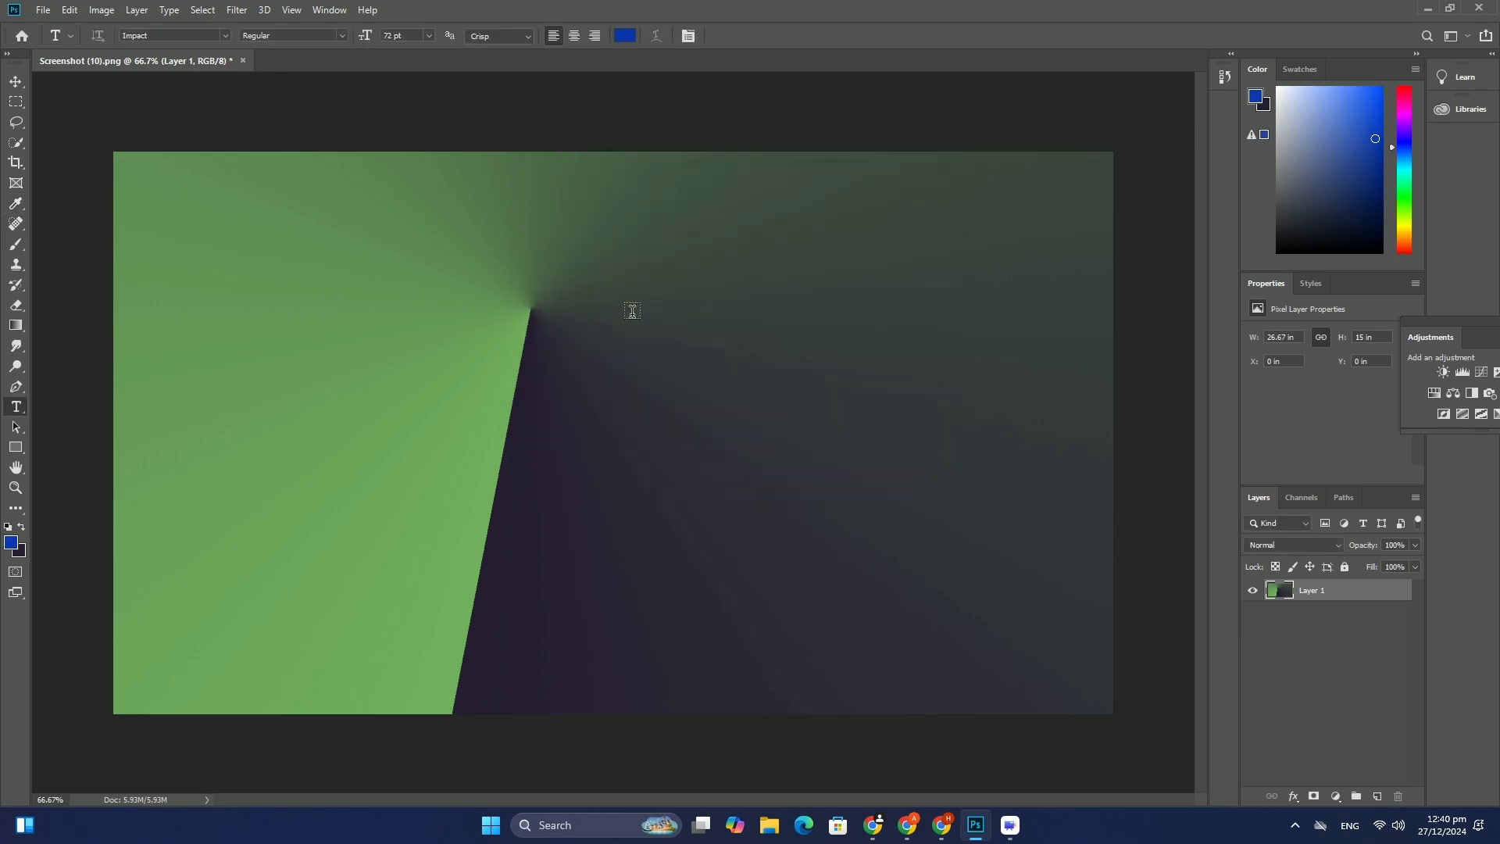
pyautogui.write('SRSAFS')
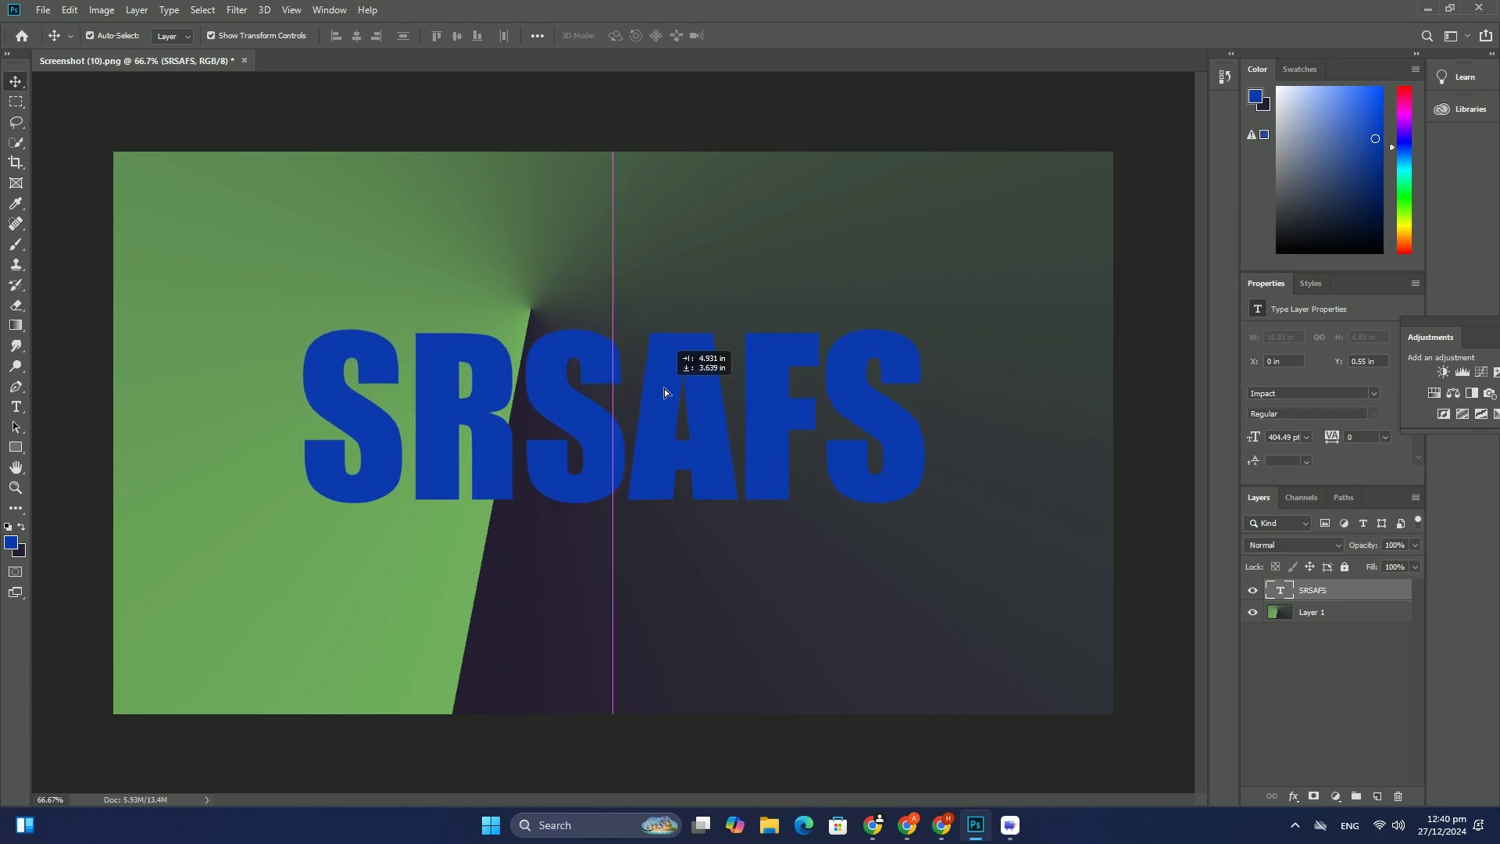
pyautogui.click(43, 10)
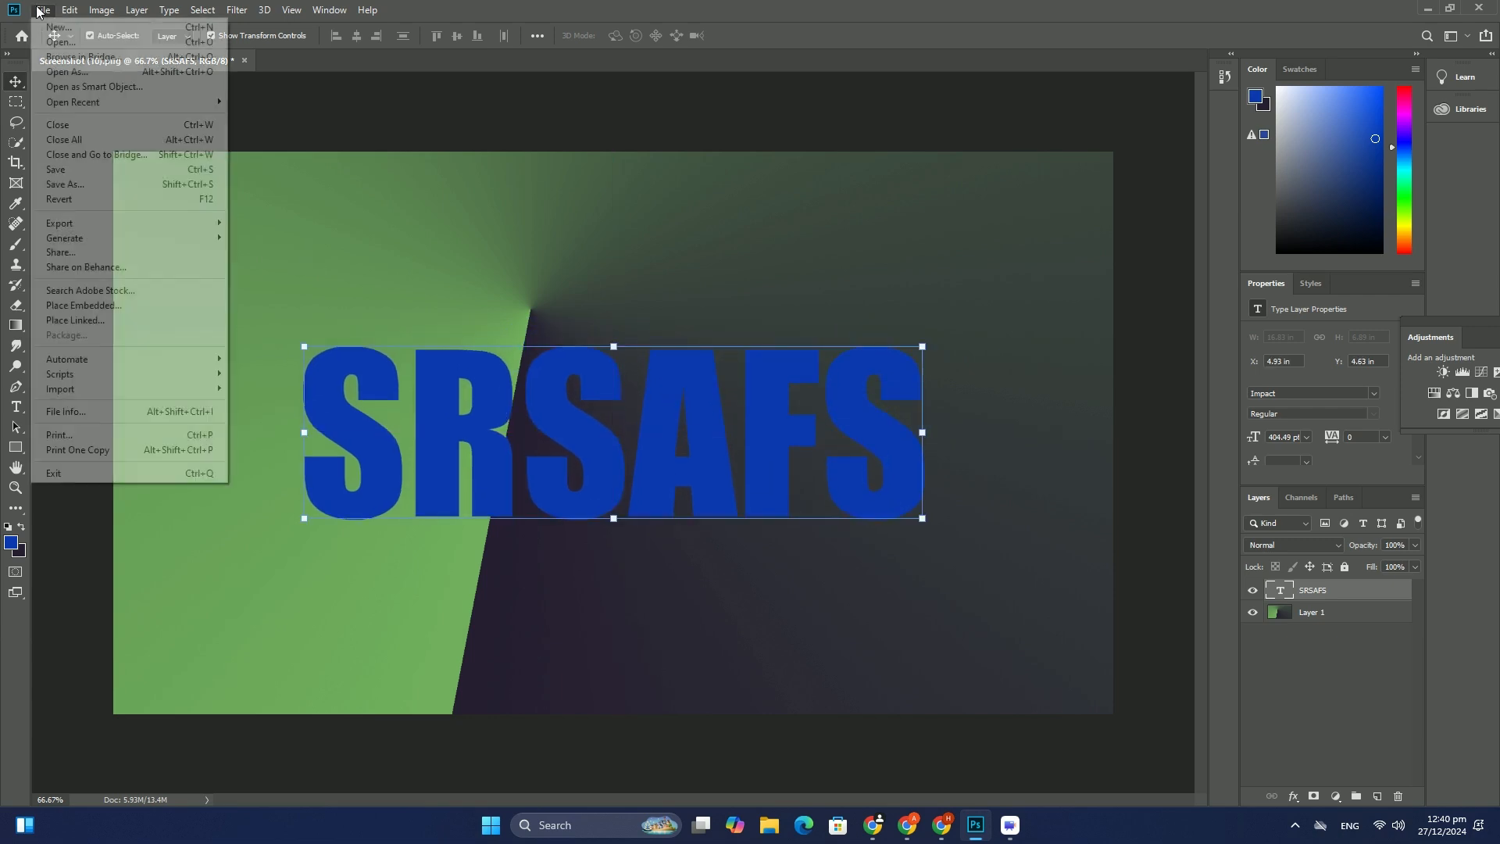
# Step: Place the glowing black-red-yellow tile image and clip it to the SRSAFS text
pyautogui.click(83, 305)
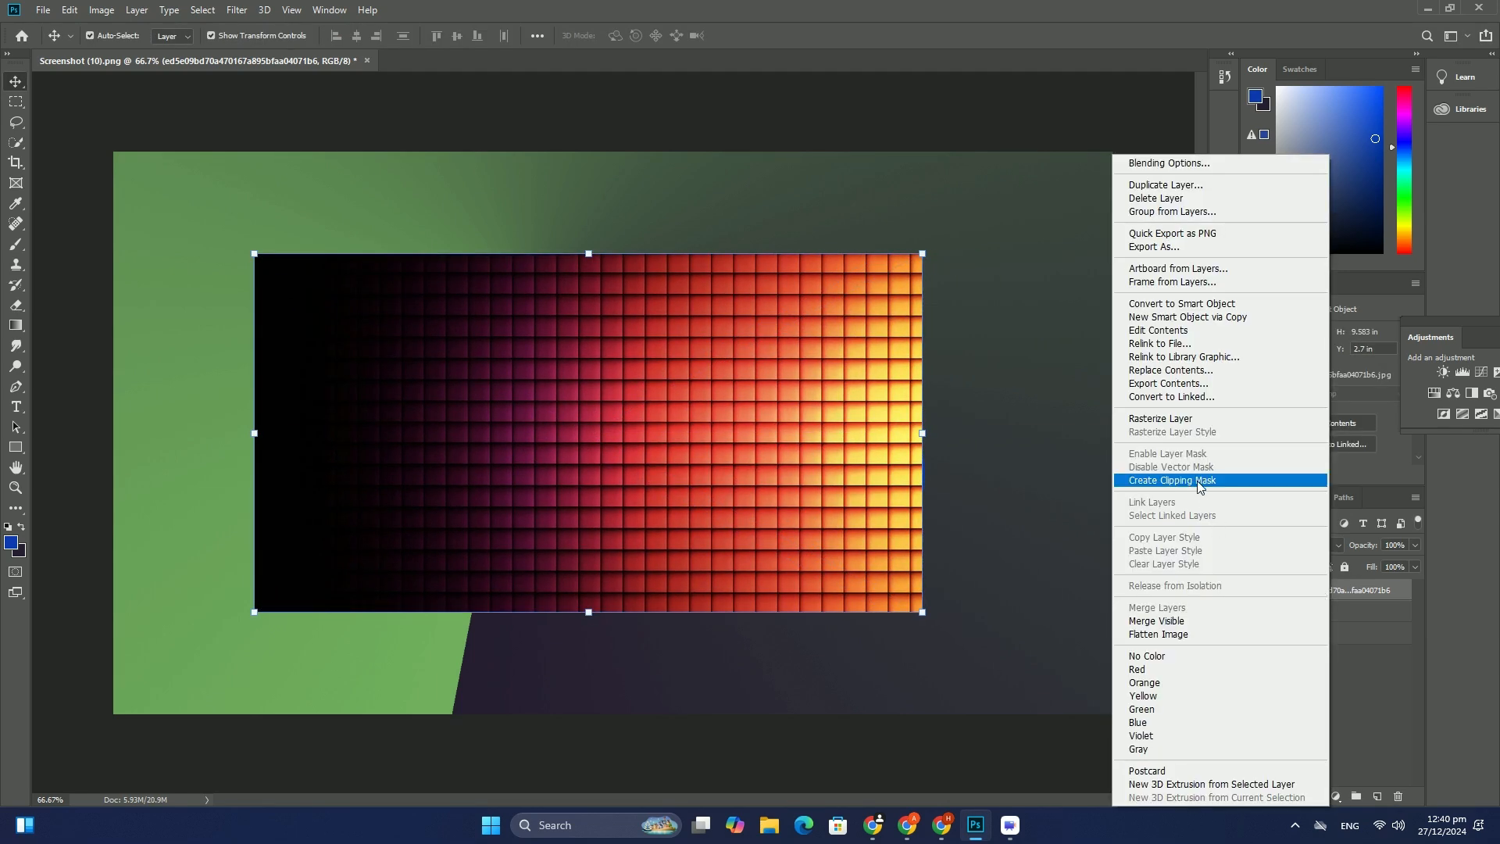
pyautogui.click(1171, 480)
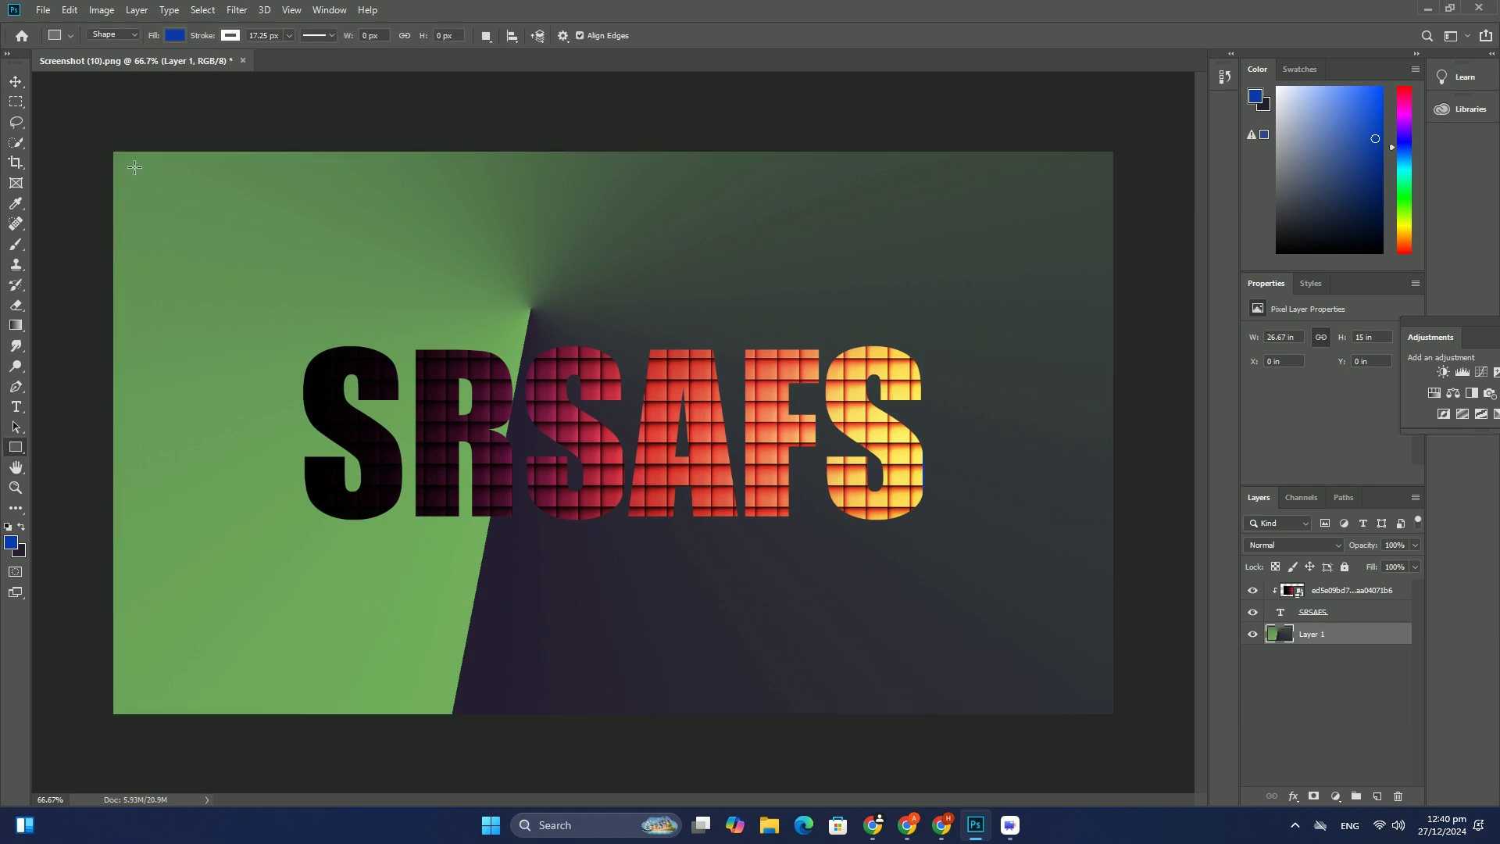
# Step: Draw framing rectangles with bevel, glow and shadow styles, giving the inner panel a silvery rippled texture
pyautogui.moveTo(134, 168); pyautogui.dragTo(1089, 699)
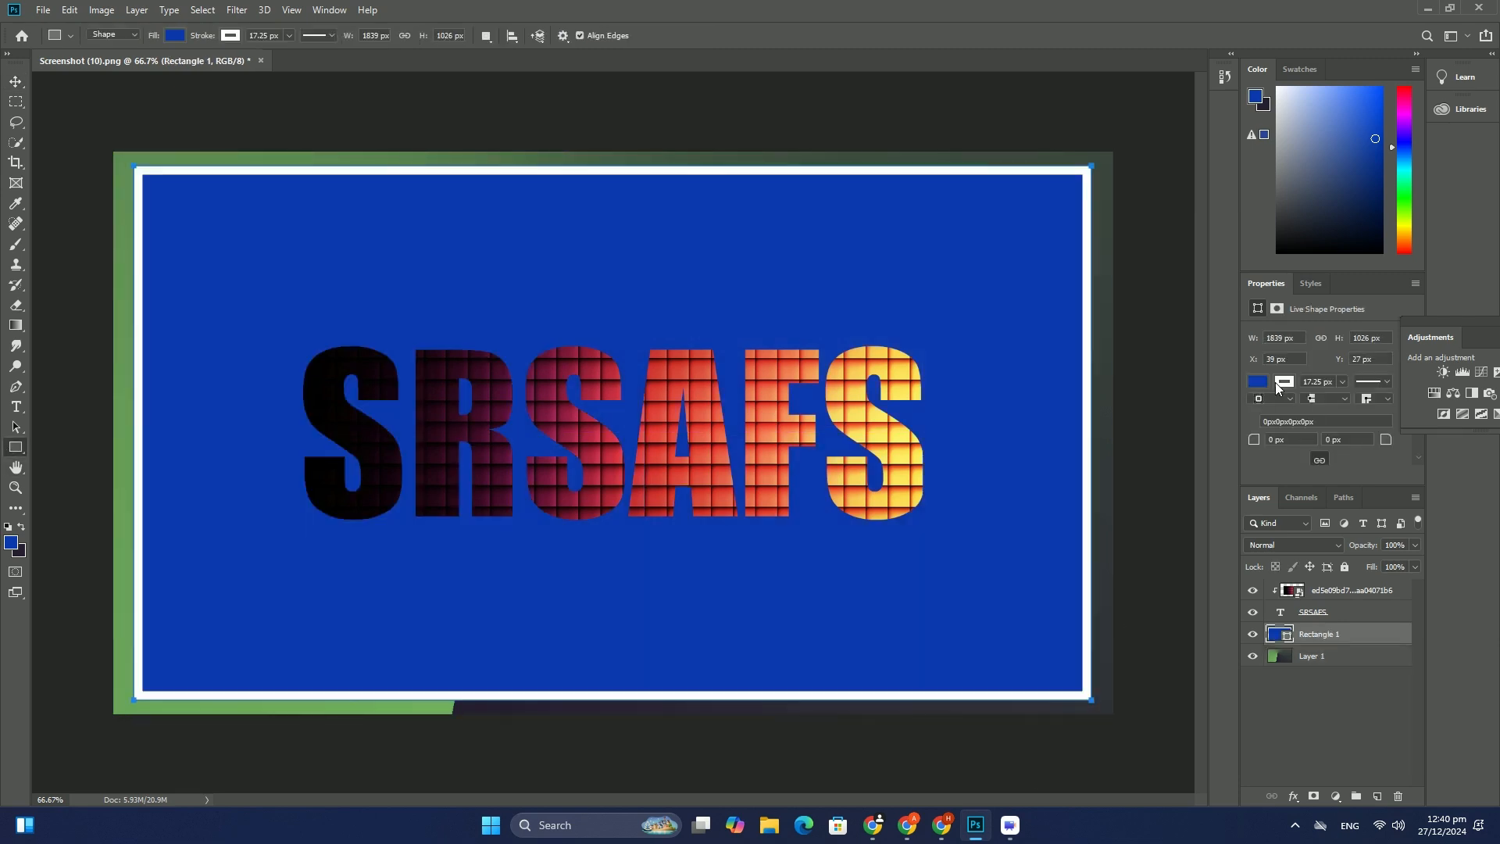
pyautogui.click(1309, 283)
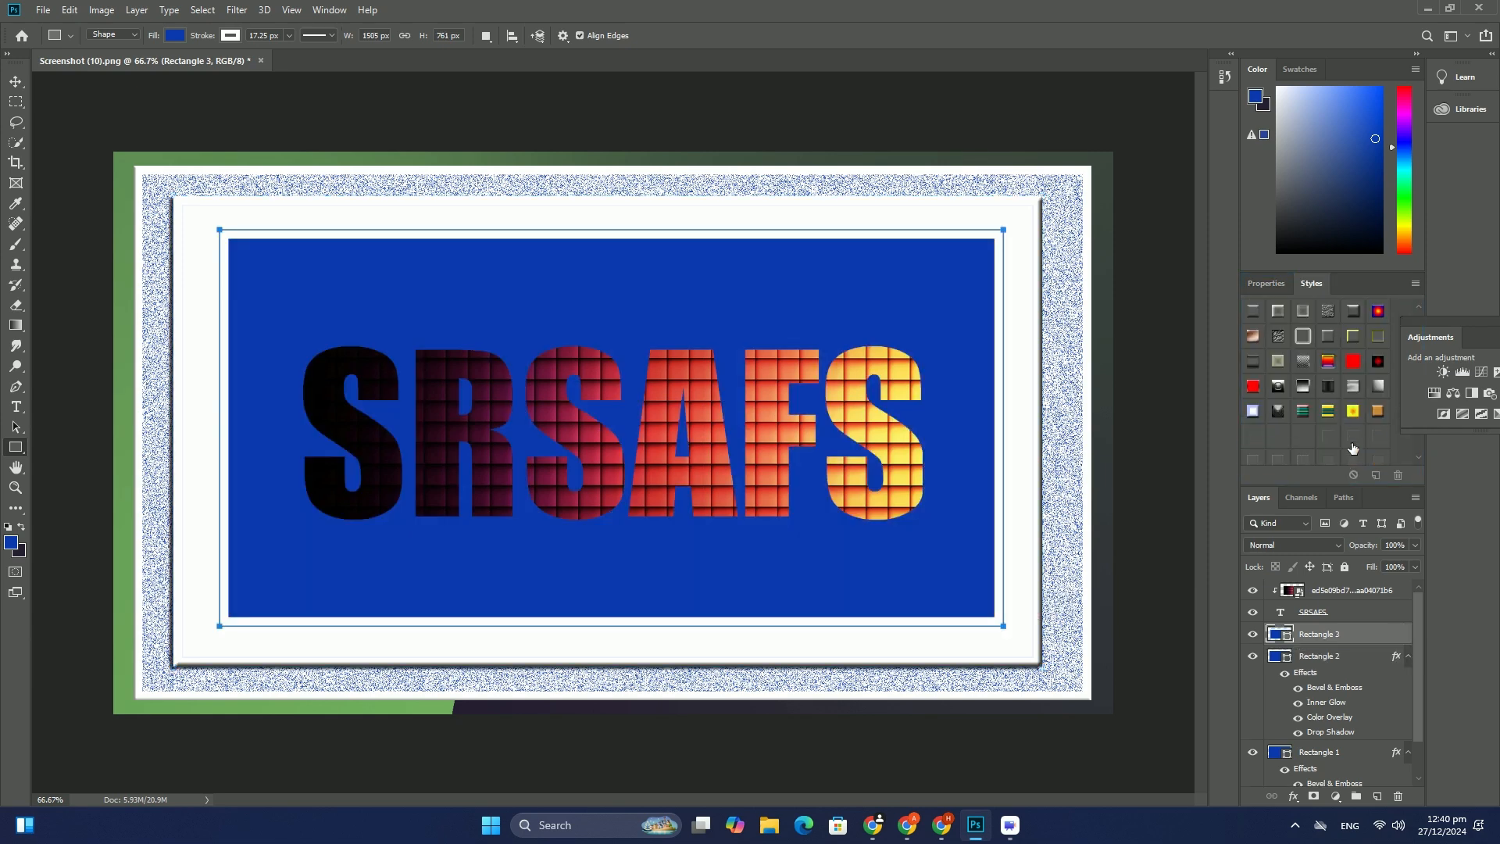
pyautogui.click(1351, 373)
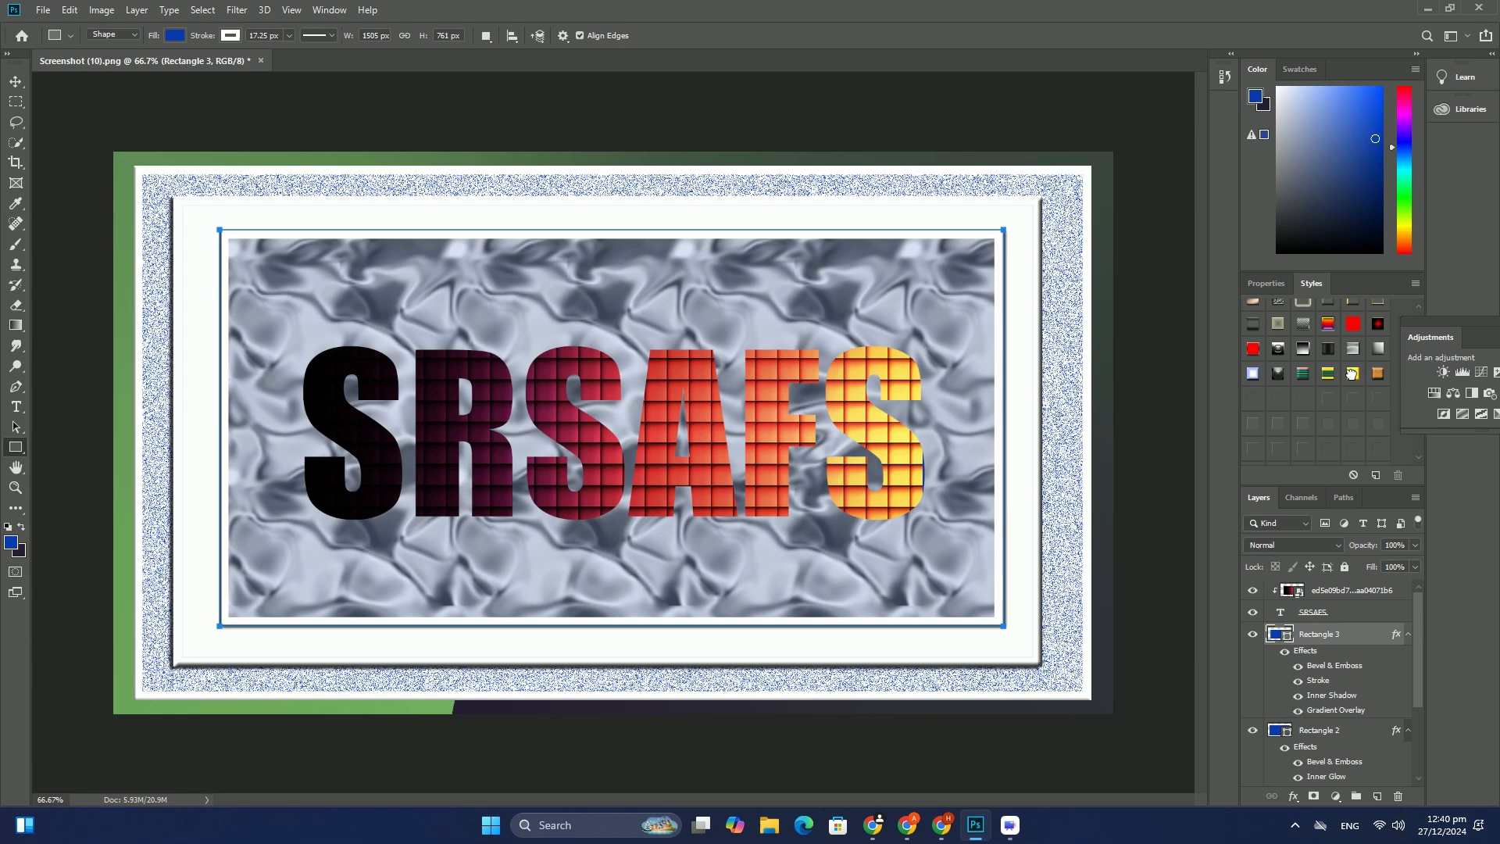